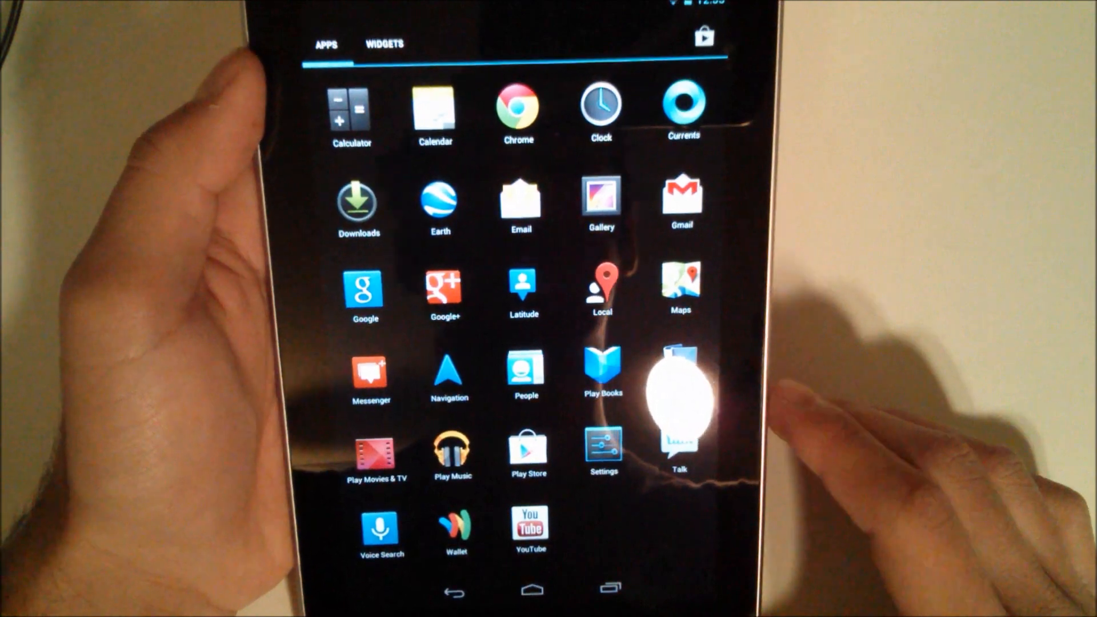
Launch Settings from the app drawer, landing on About tablet (Android 4.1.2, JZO54K).
{"action": "left_click", "coordinate": [383, 44]}
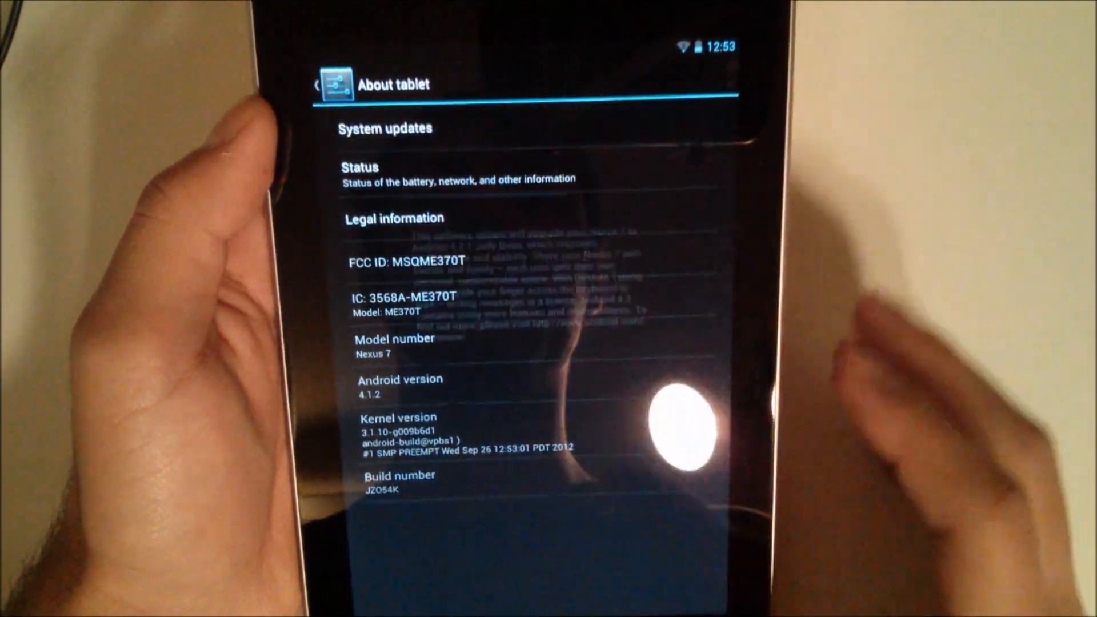
Show System updates with the Android 4.2.1 update (80.6 MB) downloading.
{"action": "left_click", "coordinate": [382, 127]}
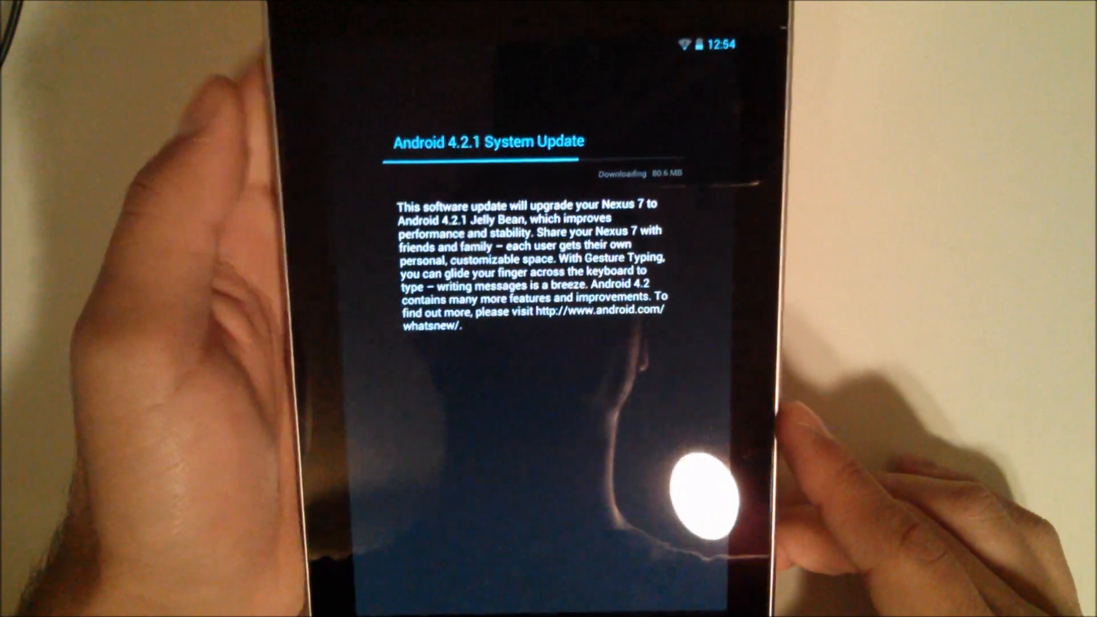